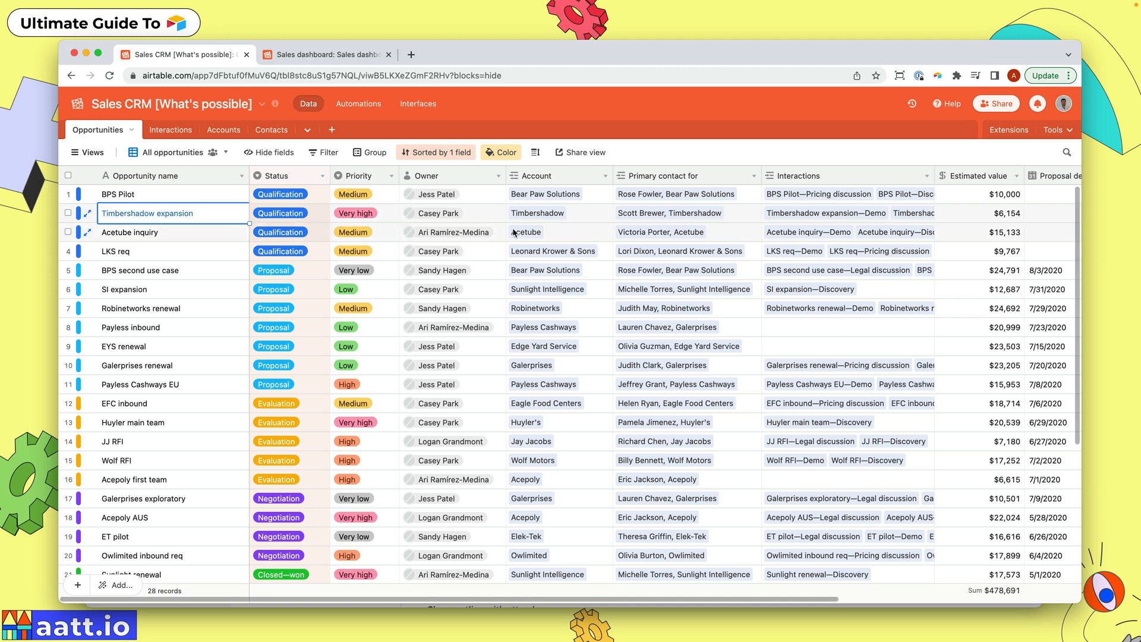
mouse_move(488, 222)
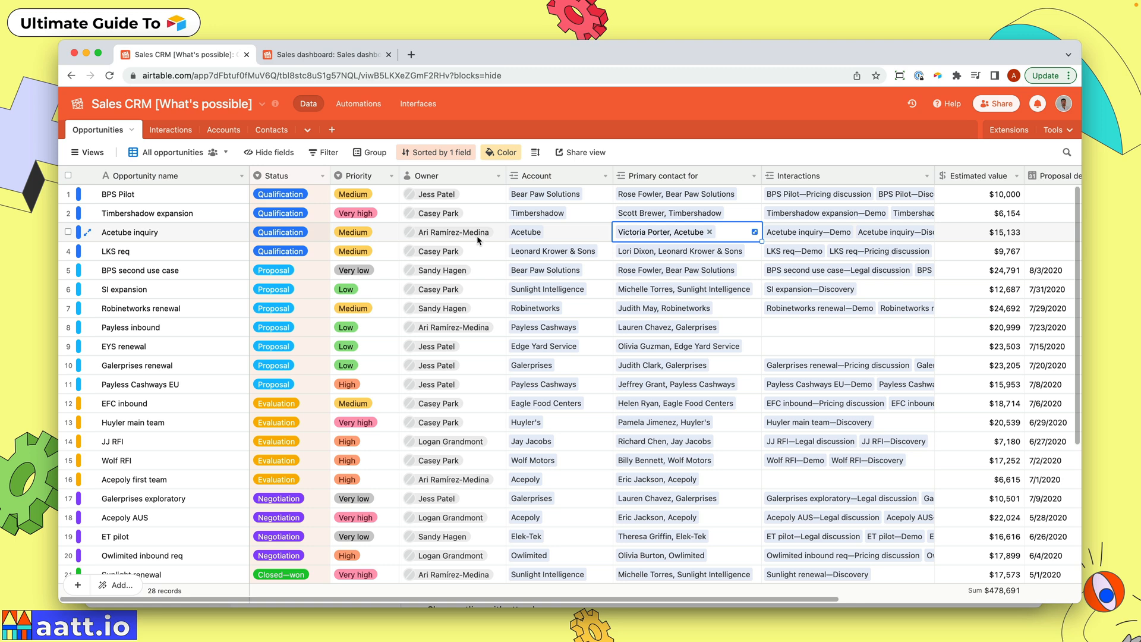
Expand the Acetube account record from the Account cell of the Acetube inquiry row.
left_click(556, 232)
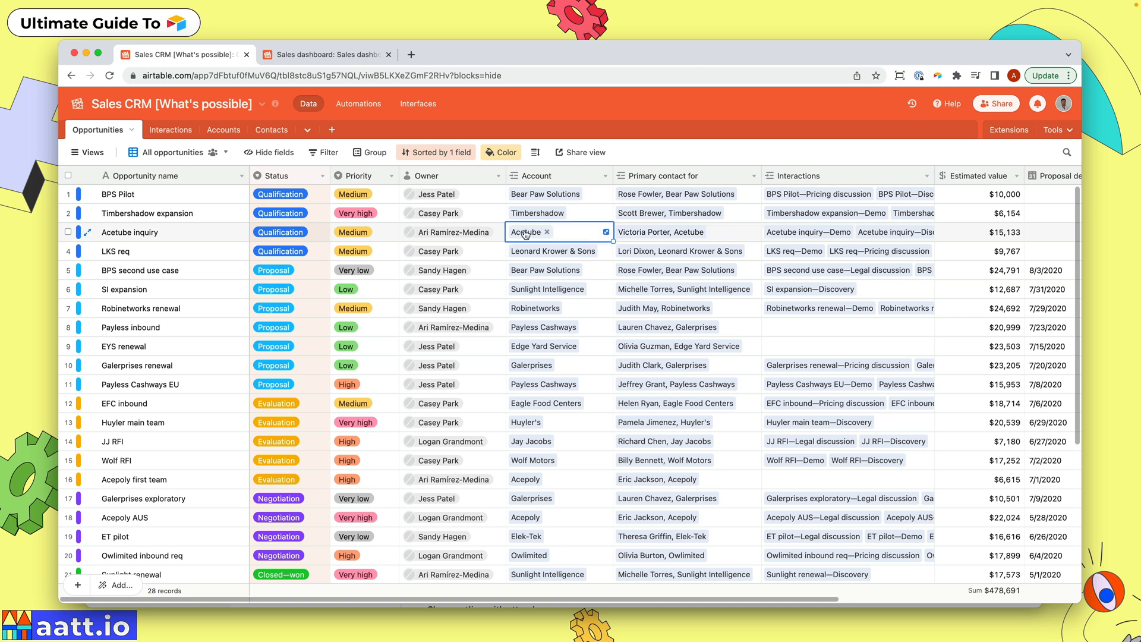
left_click(605, 232)
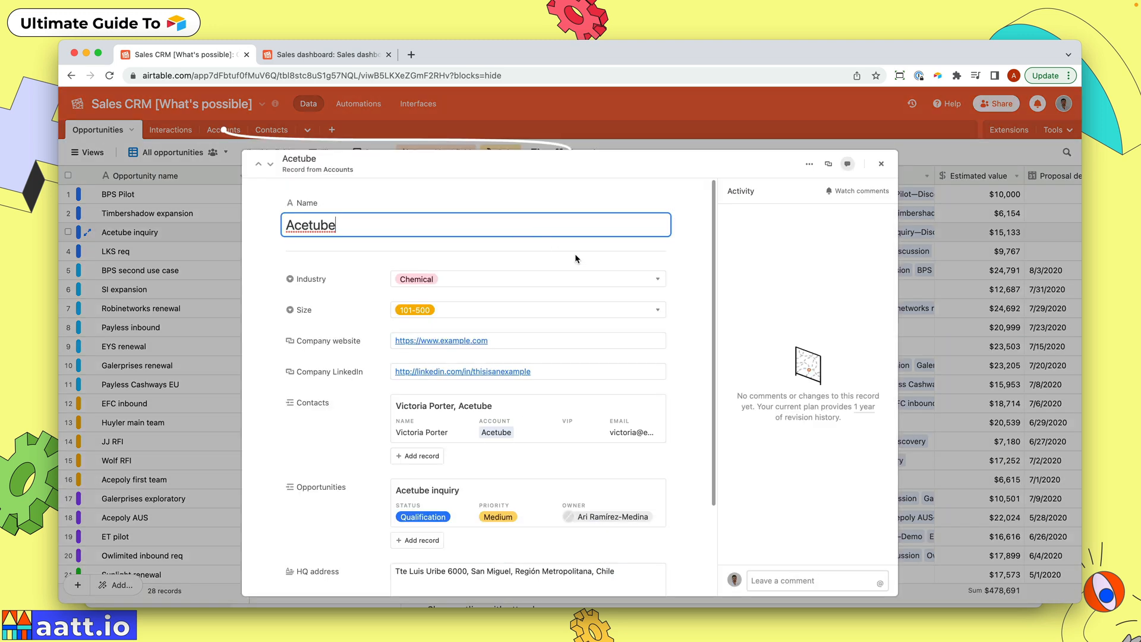
Review the Acetube account's contacts and opportunities, then dismiss the record.
scroll("down", 3)
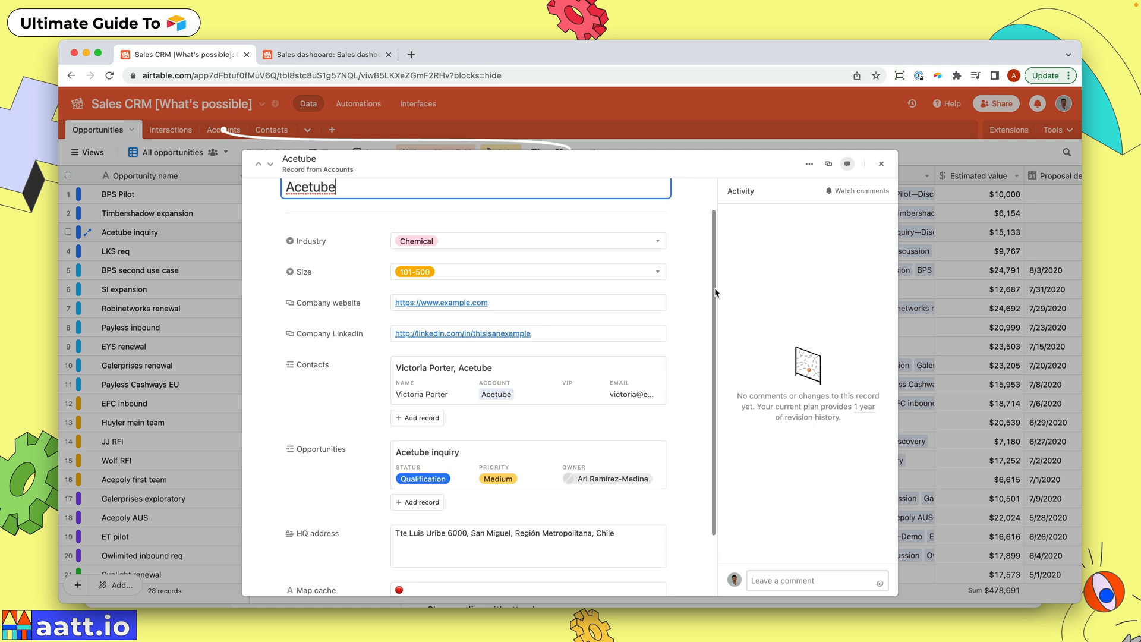
left_click(880, 163)
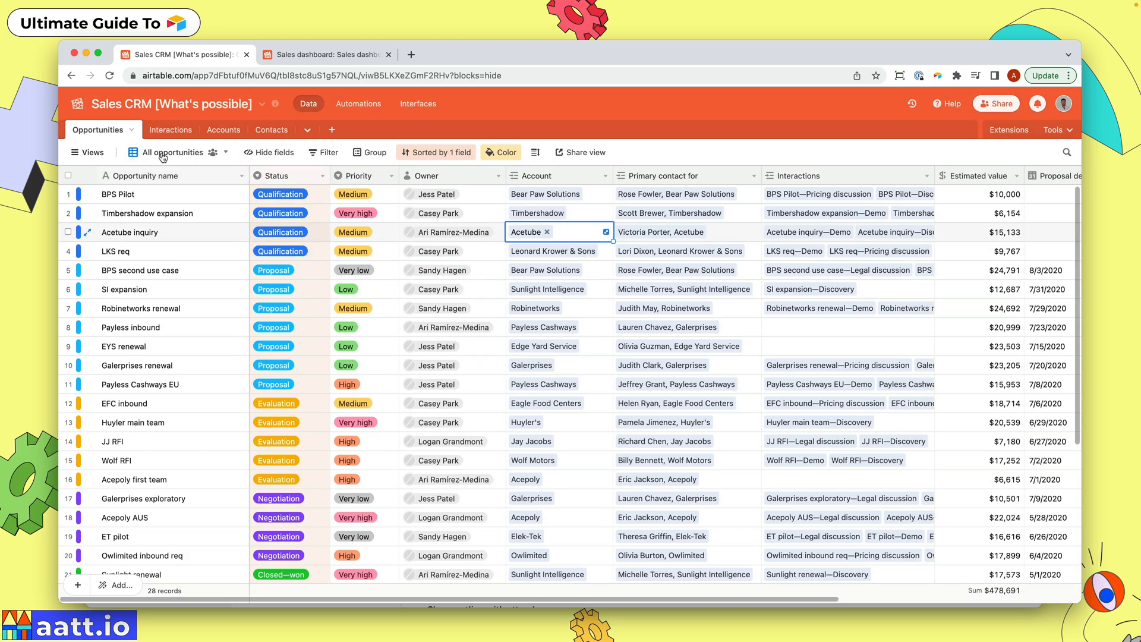
Switch to the Sales pipeline board, then to the Closed—won view listing five won deals.
left_click(86, 153)
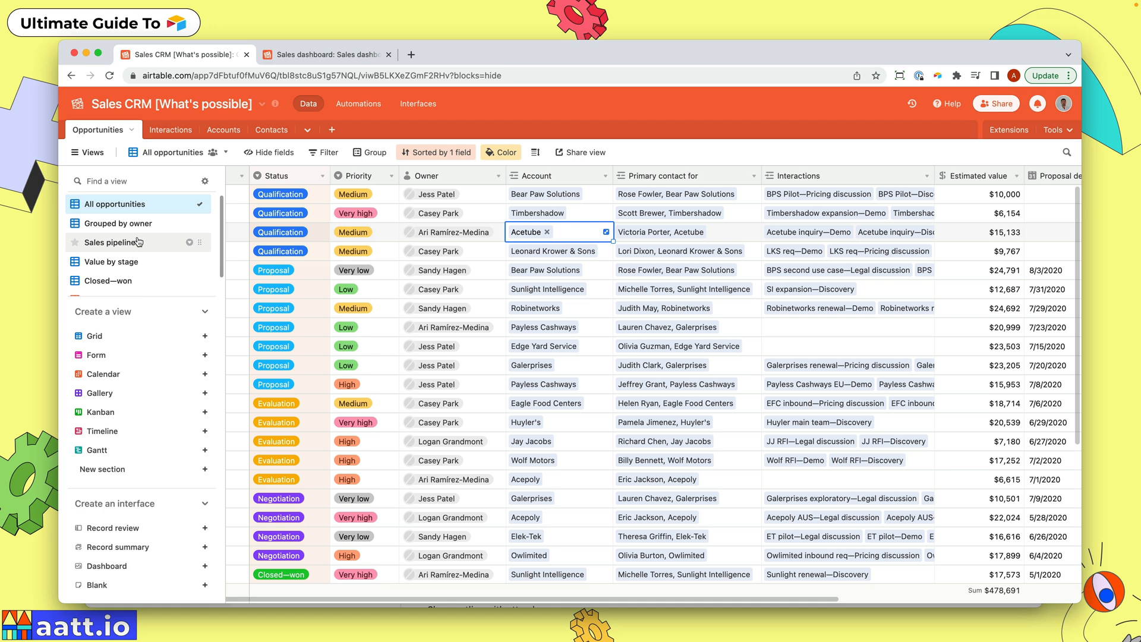
left_click(113, 242)
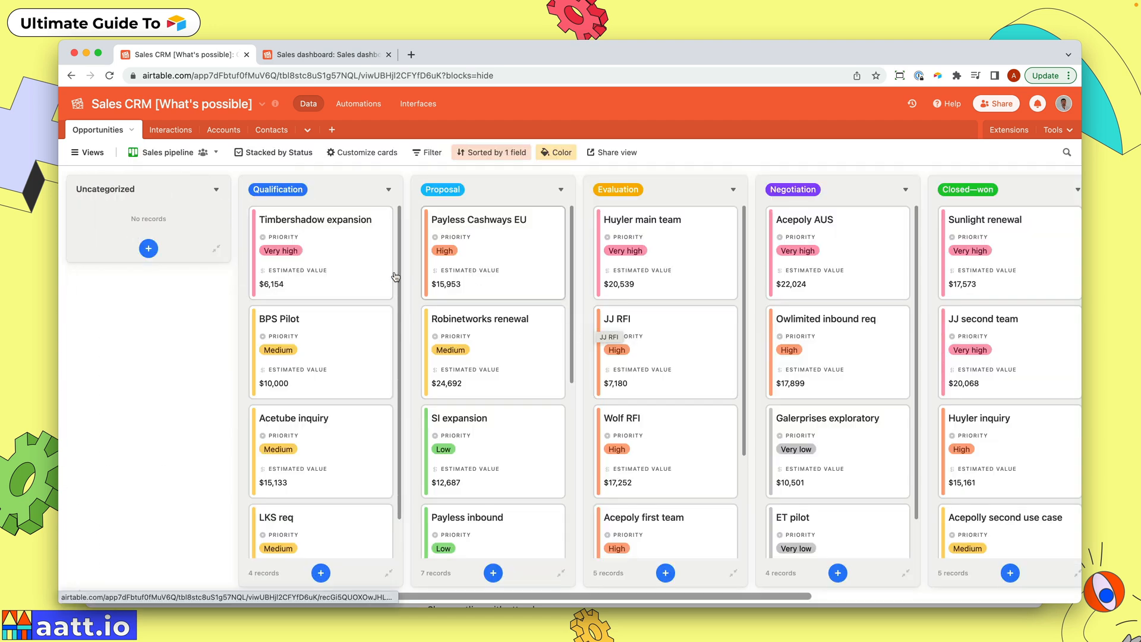
mouse_move(87, 152)
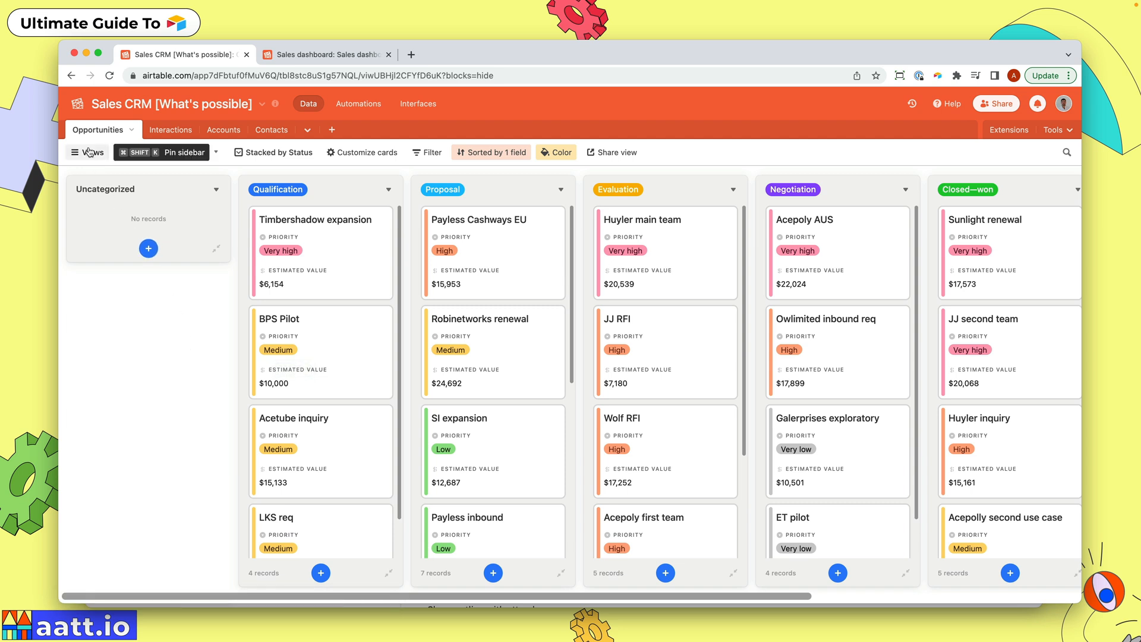
left_click(87, 152)
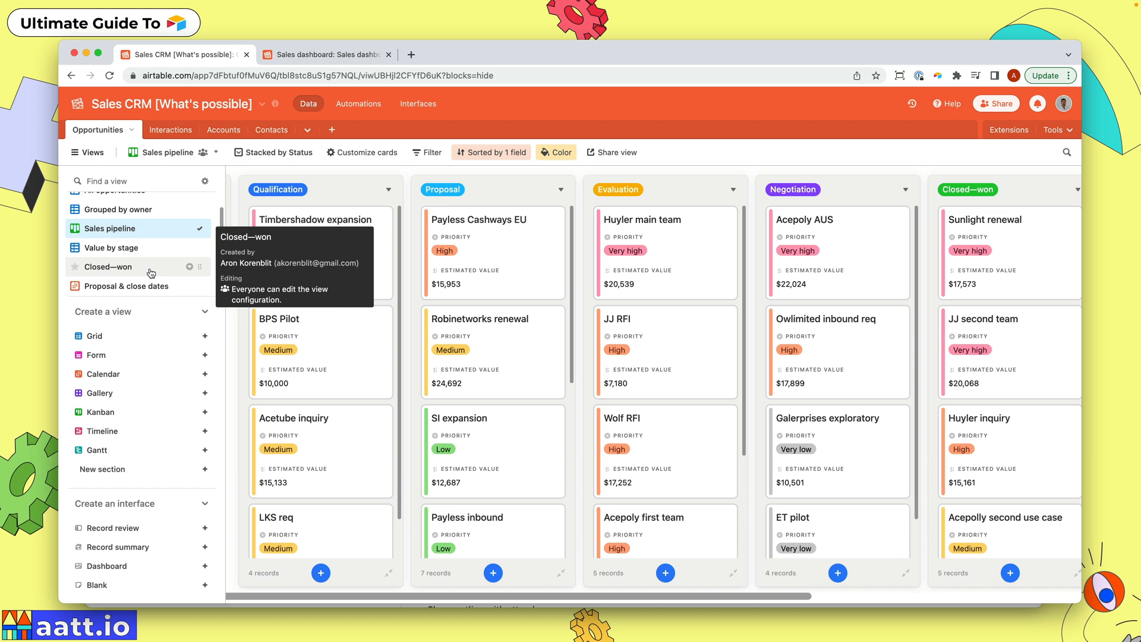
left_click(109, 266)
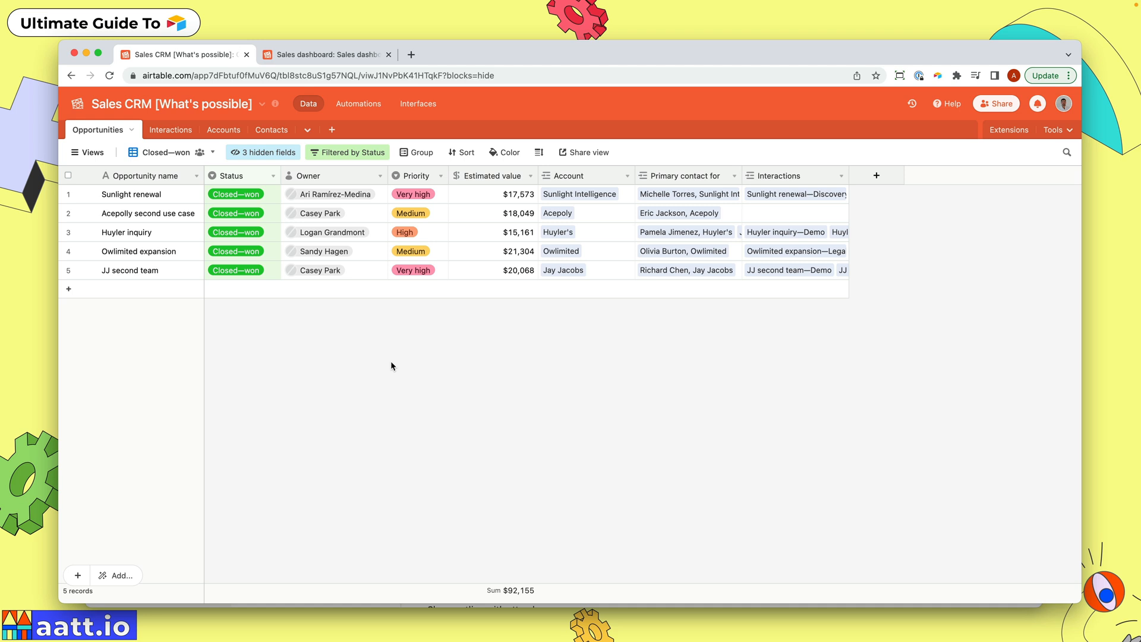
mouse_move(358, 103)
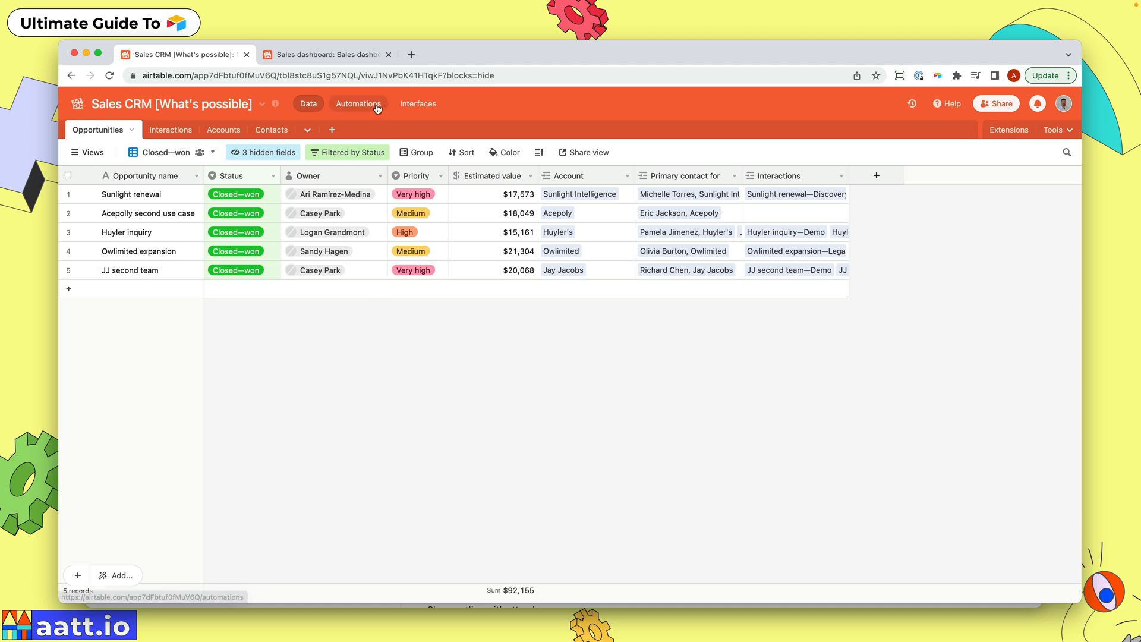
Review the Weekly sales tasks automation, then move to the Sales dashboard interface.
left_click(357, 103)
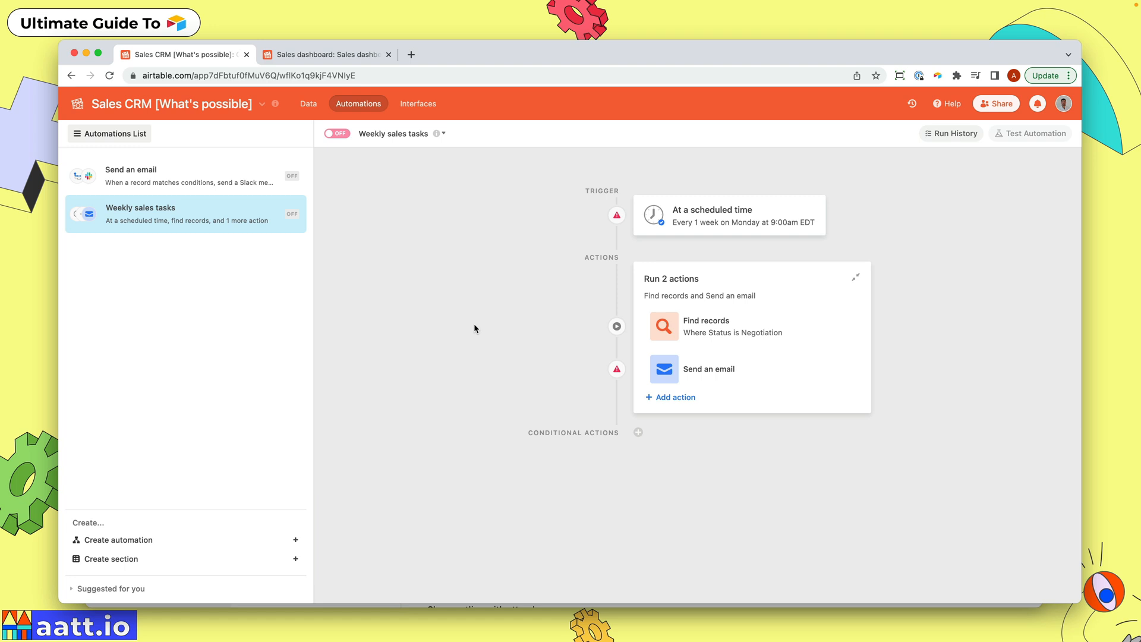
mouse_move(391, 306)
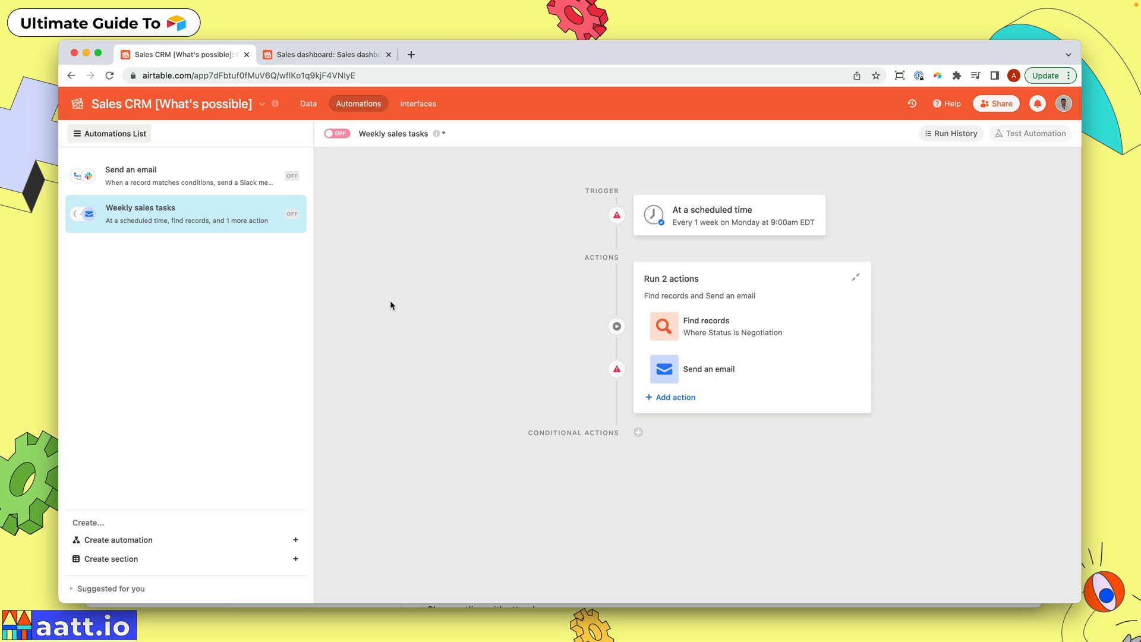
left_click(326, 53)
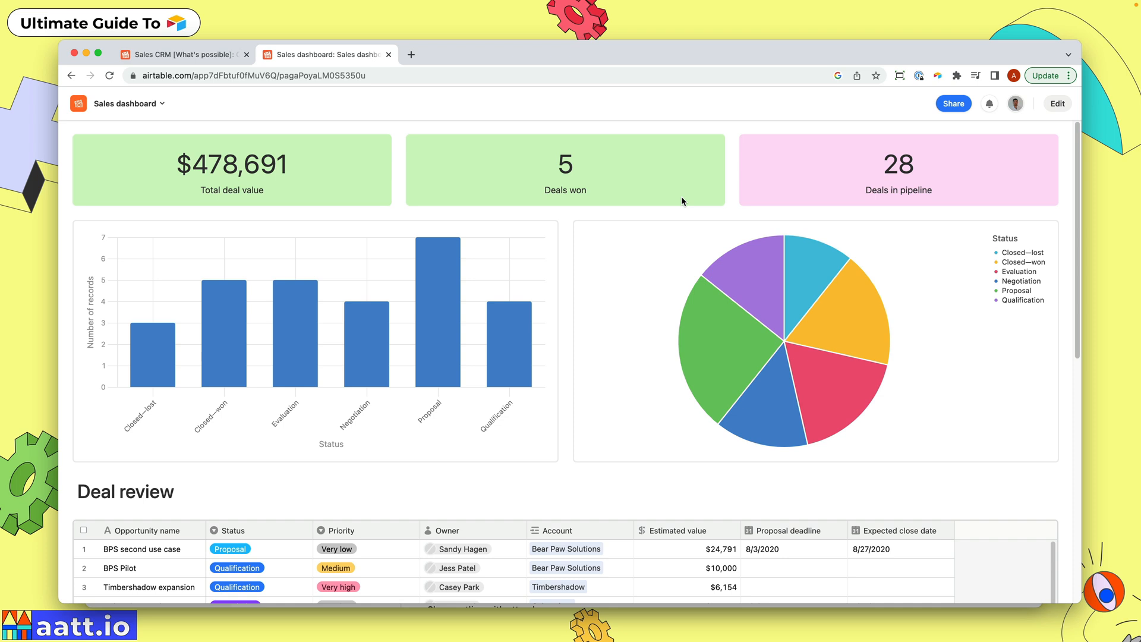
mouse_move(639, 205)
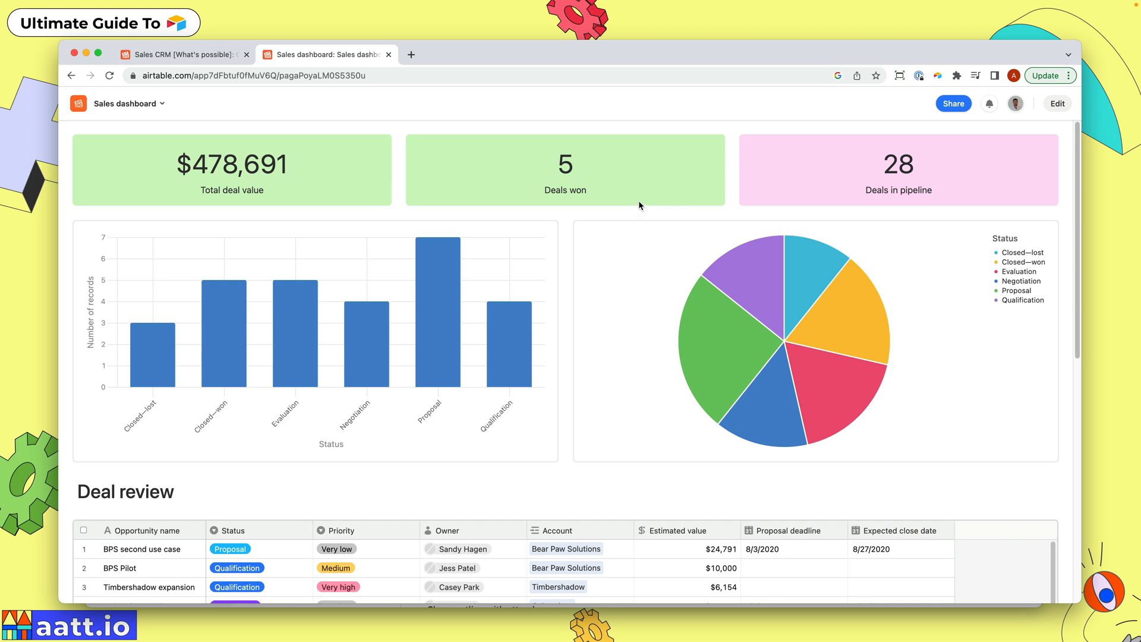
mouse_move(339, 151)
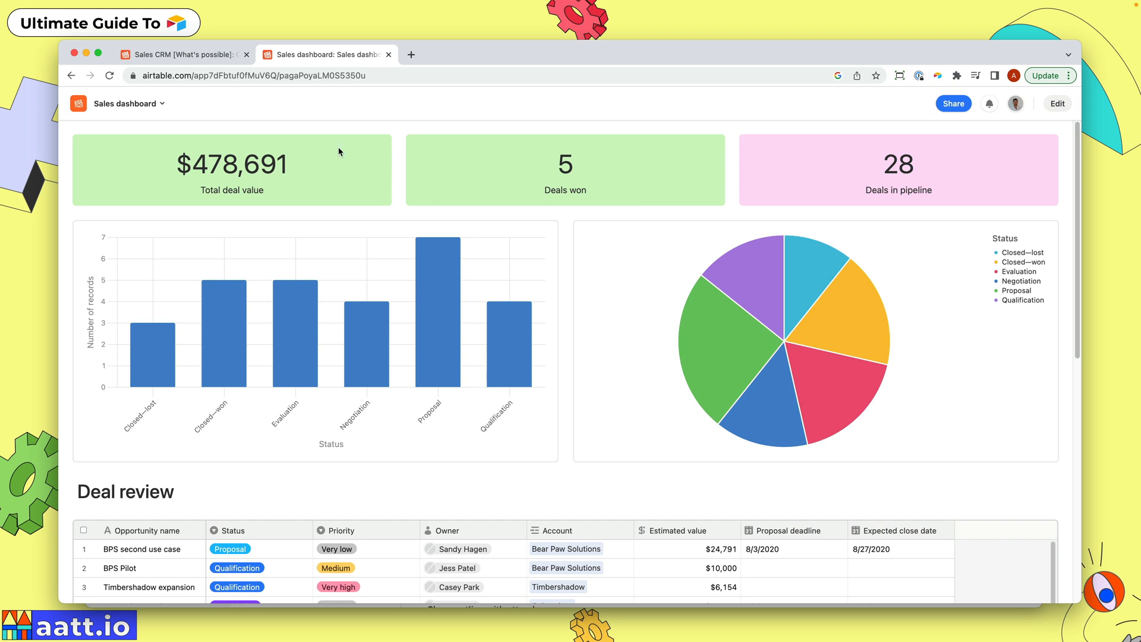
mouse_move(908, 203)
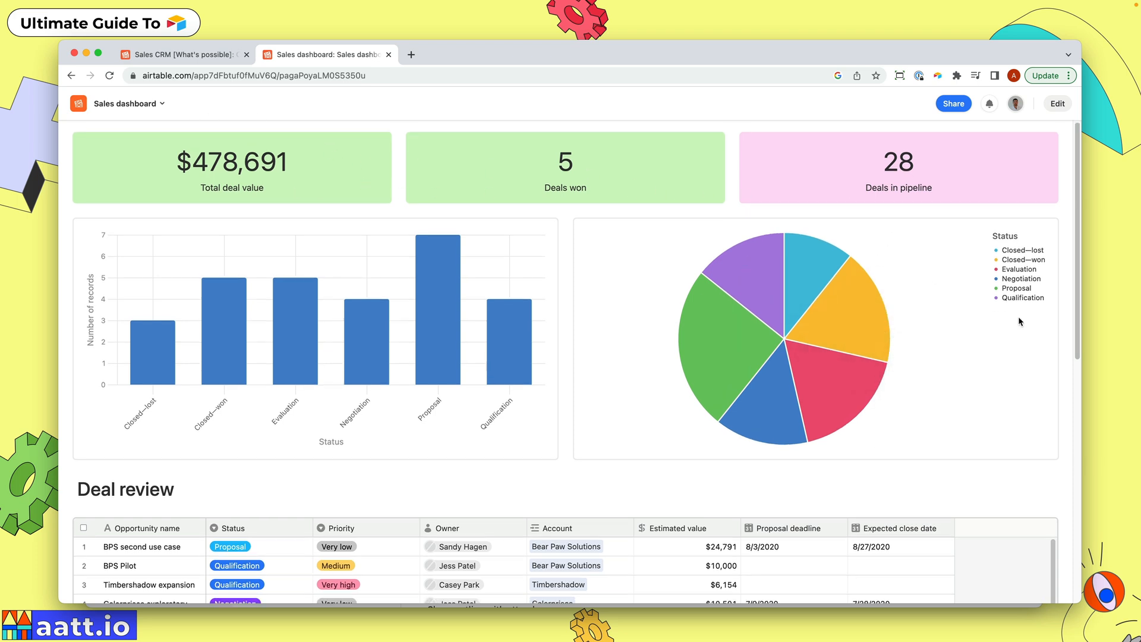
Scroll the Sales dashboard down past the charts to the Deal review table.
scroll("down", 3)
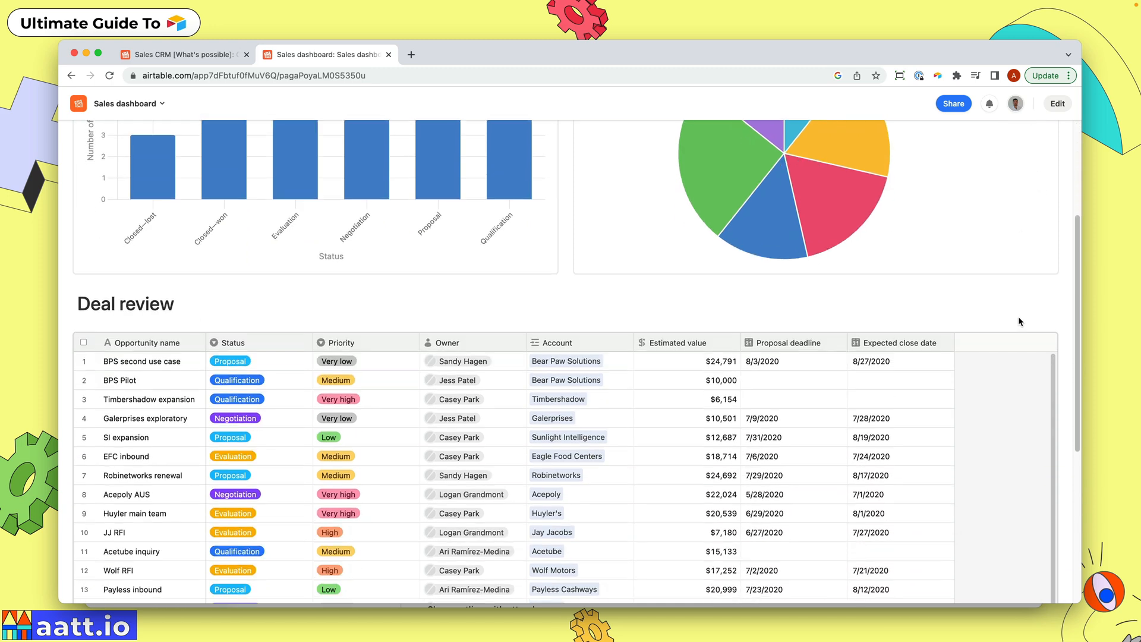
scroll("down", 3)
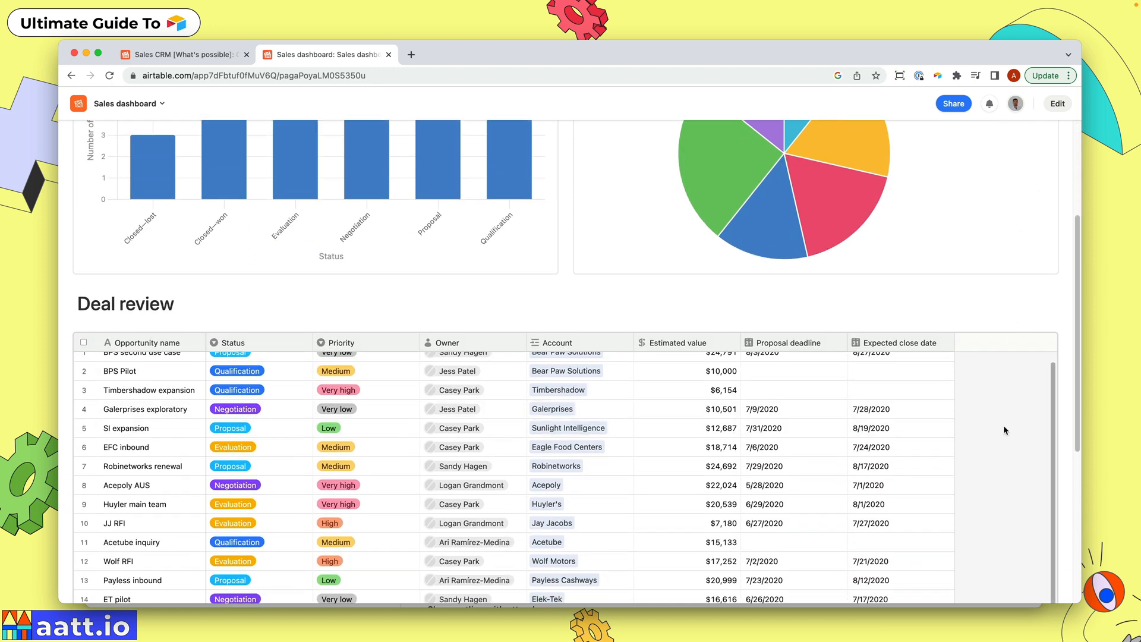
scroll("down", 3)
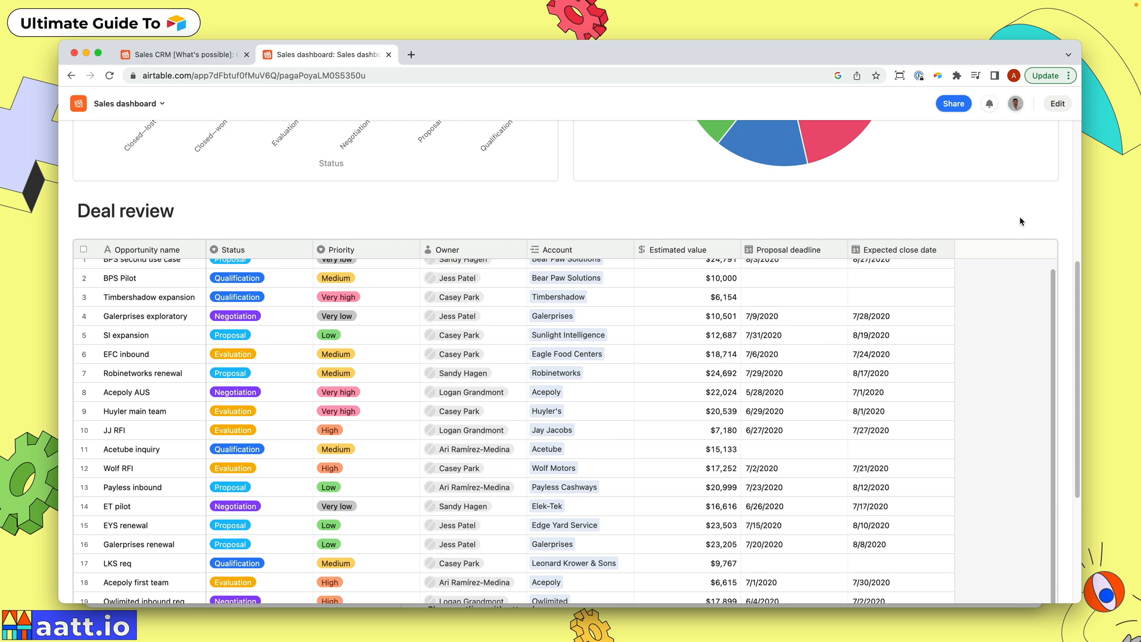